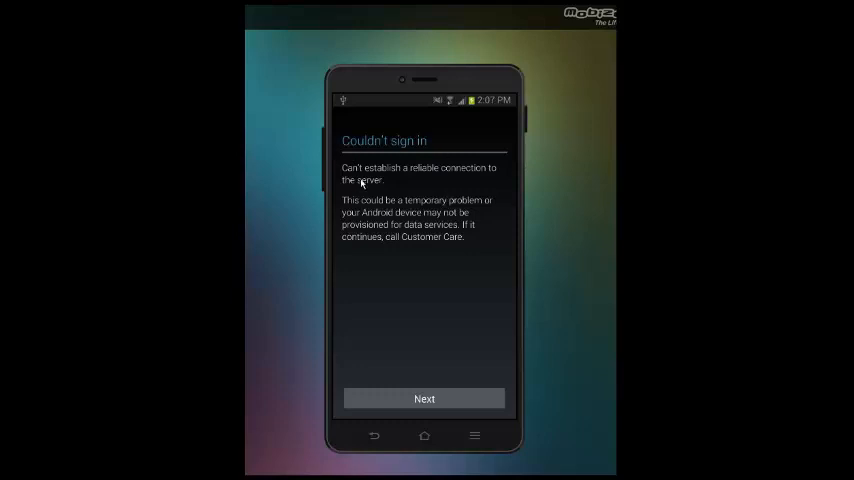
mouse_move(424, 440)
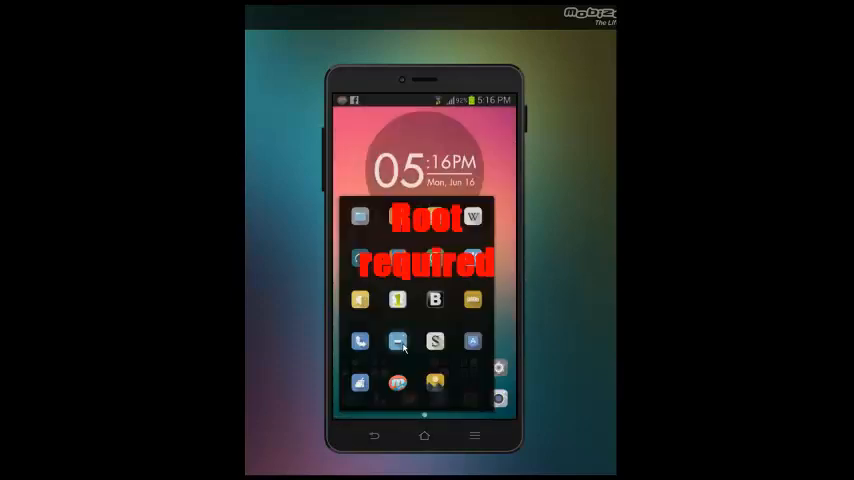
left_click(396, 300)
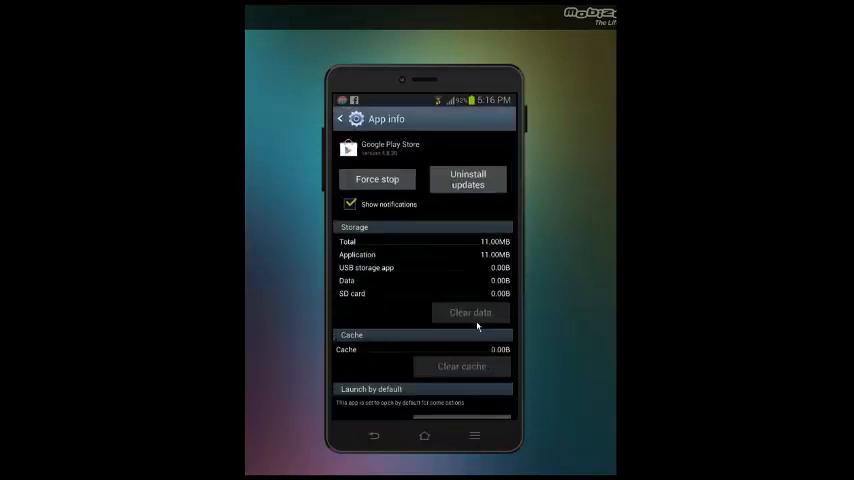
mouse_move(448, 390)
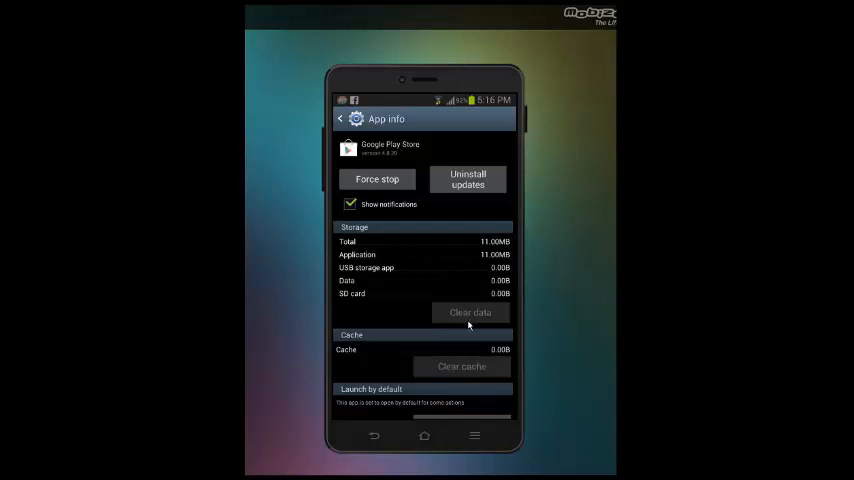
mouse_move(414, 444)
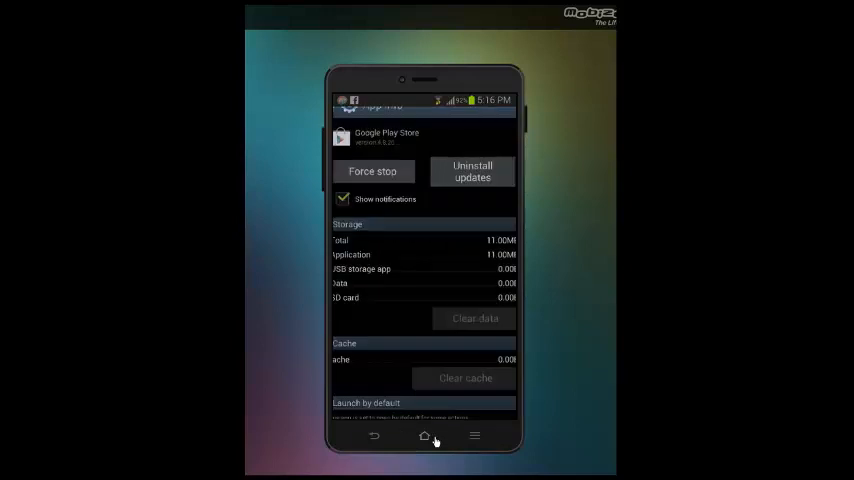
Return to the home screen from the Google Play Store app info
left_click(424, 436)
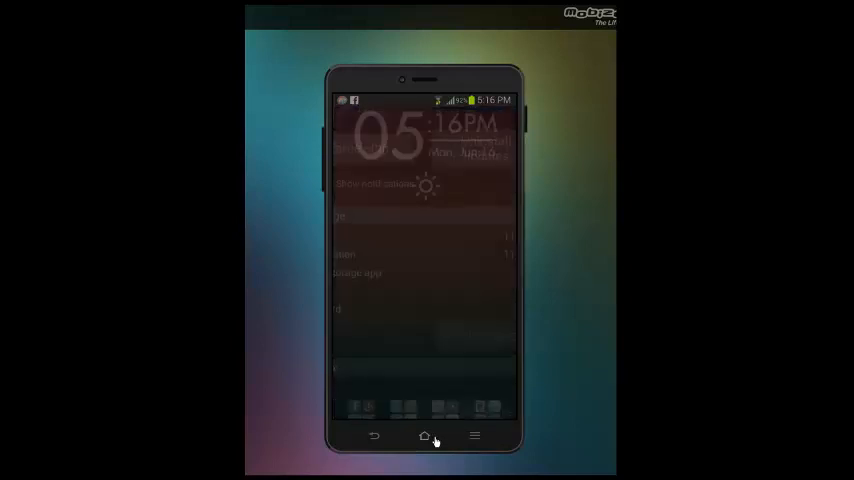
Launch Root Explorer showing the root folder with acct, cache, config, data and etc
left_click(424, 436)
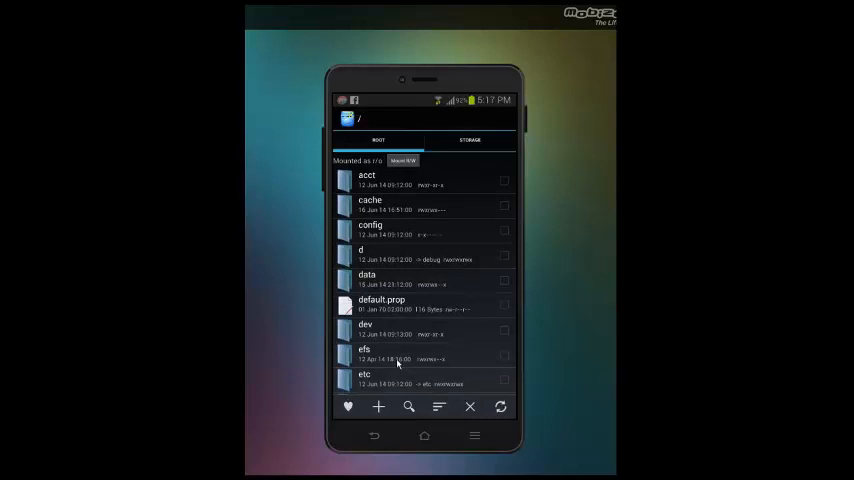
Enter the etc folder and scroll down its files toward hosts
left_click(364, 378)
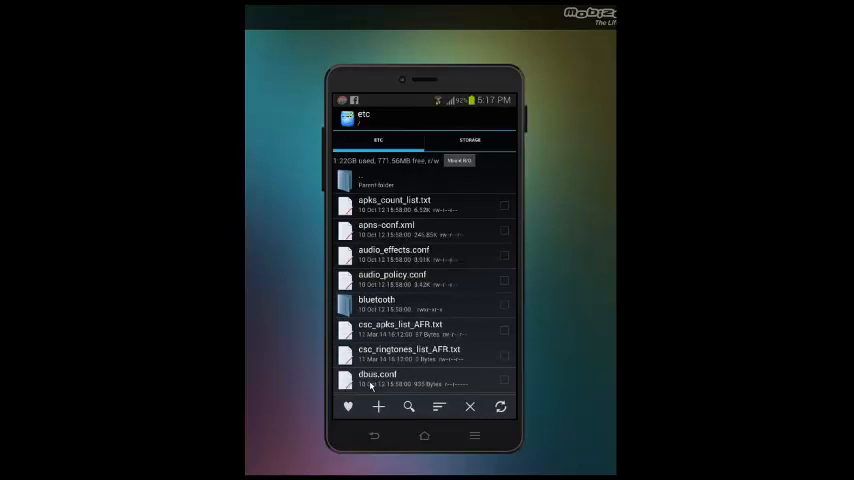
scroll("down", 3)
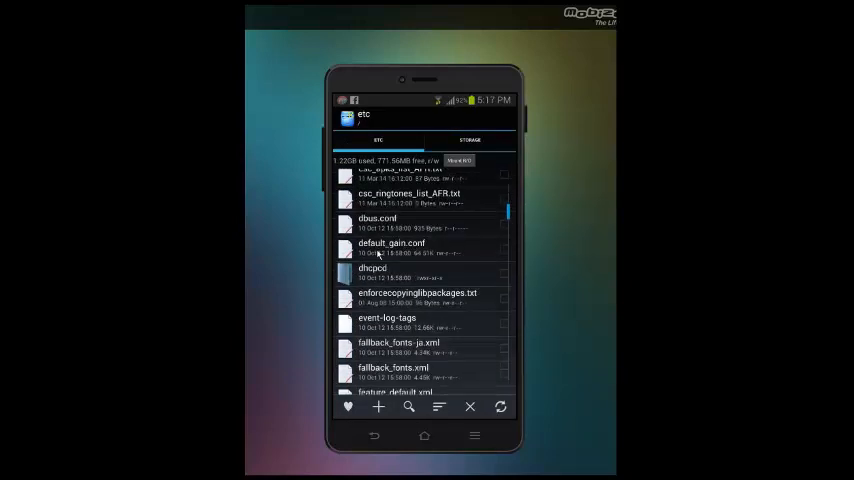
scroll("down", 3)
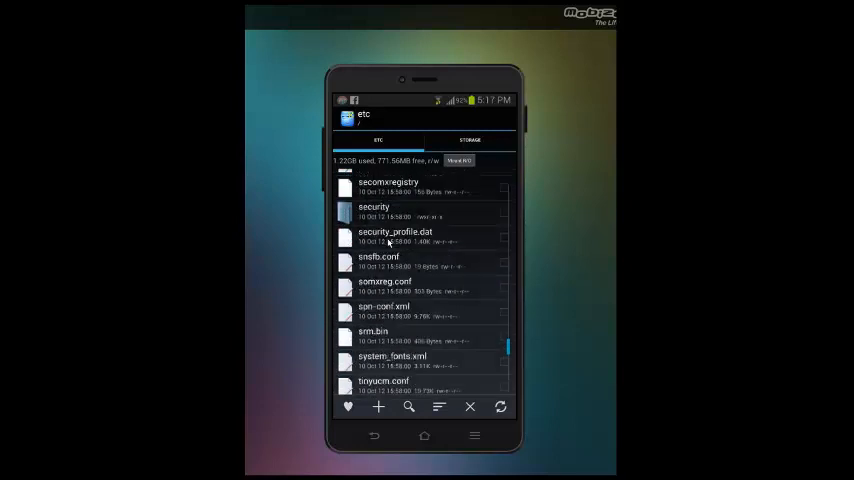
scroll("down", 3)
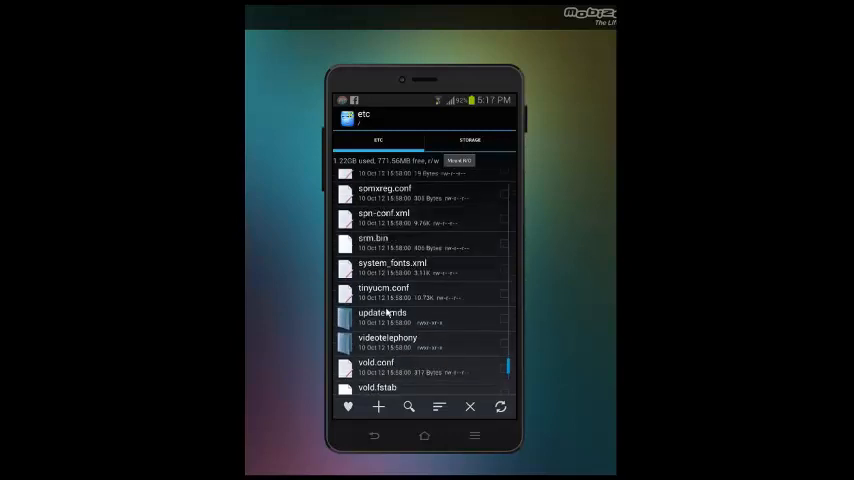
scroll("down", 3)
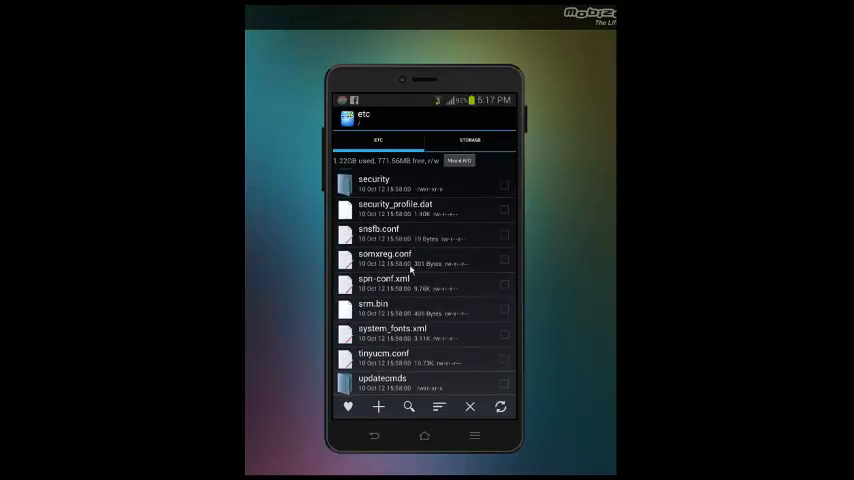
scroll("down", 3)
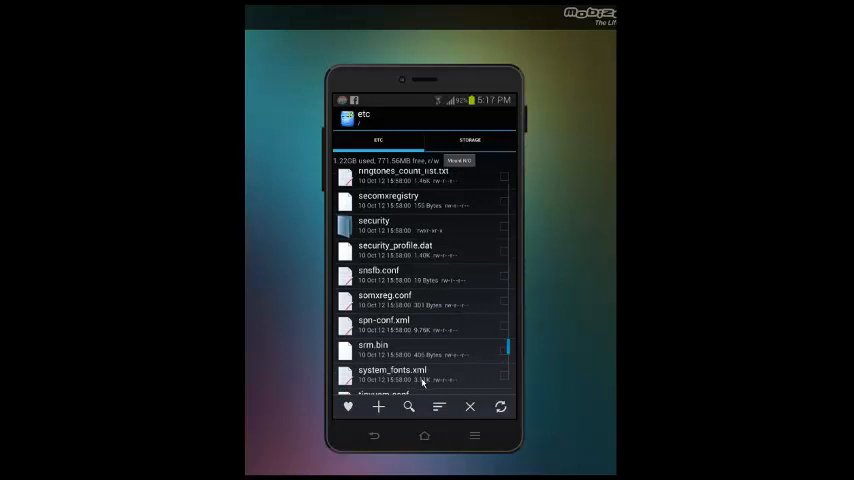
scroll("down", 3)
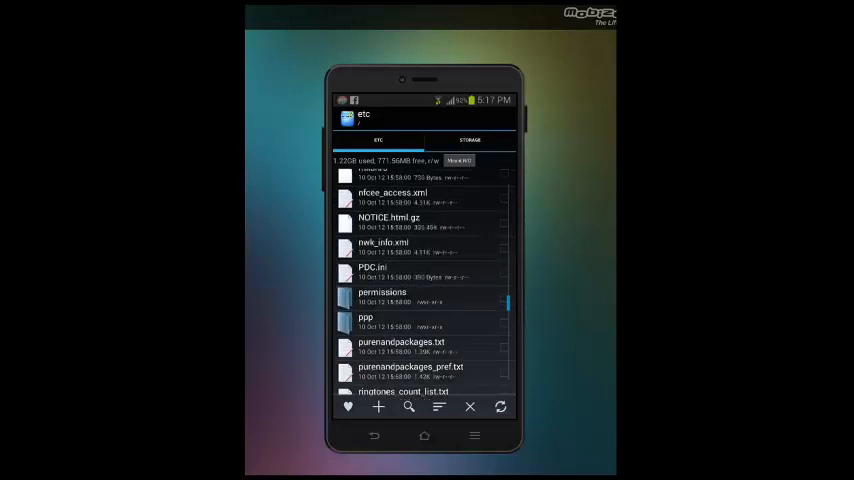
scroll("down", 3)
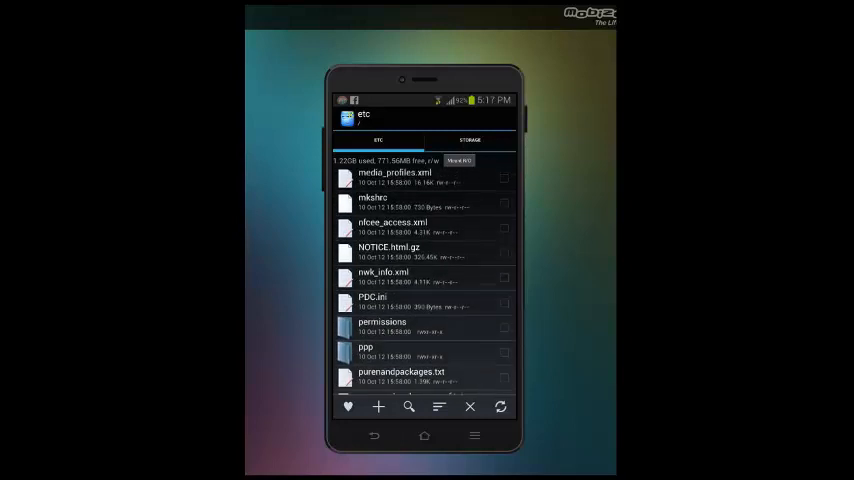
scroll("down", 3)
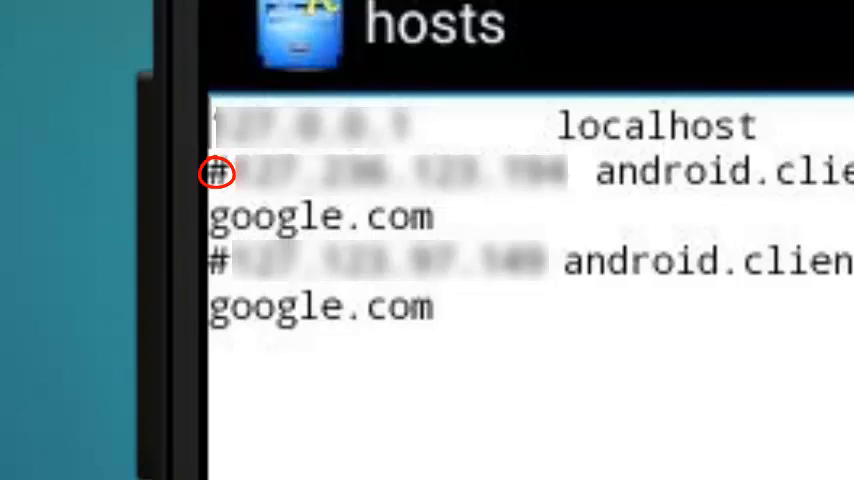
mouse_move(324, 410)
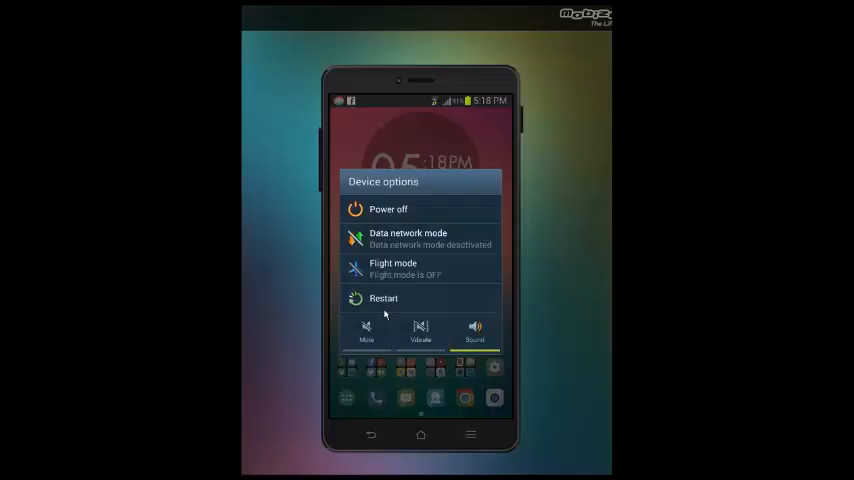
mouse_move(400, 168)
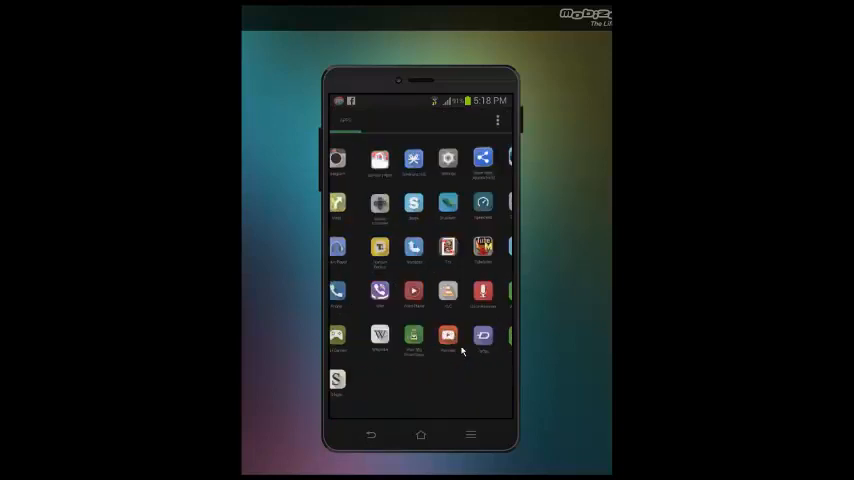
Browse the app drawer leftward, then return to the home screen
scroll("left", 3)
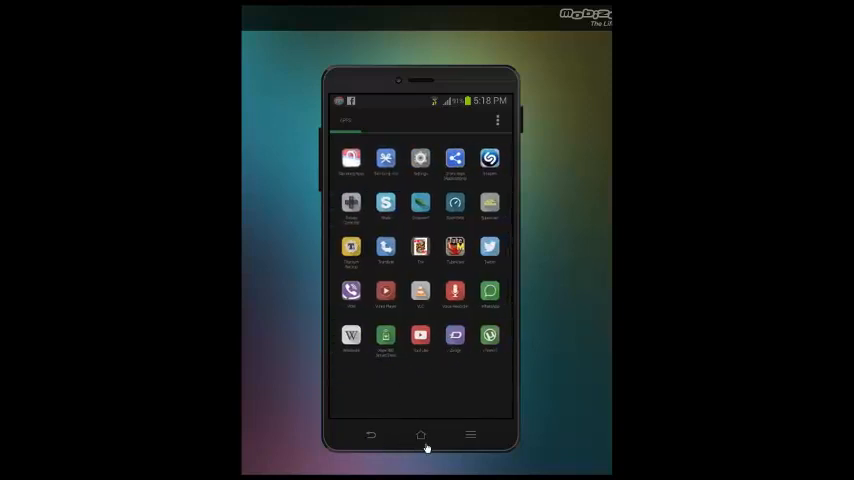
left_click(420, 436)
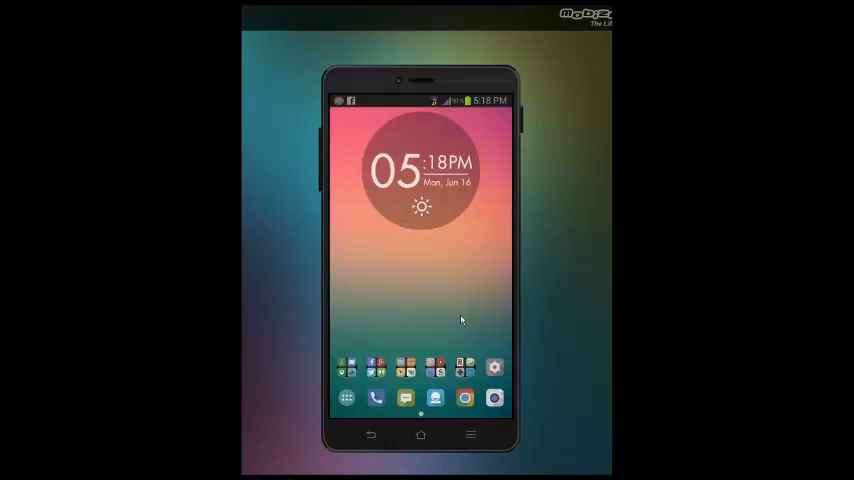